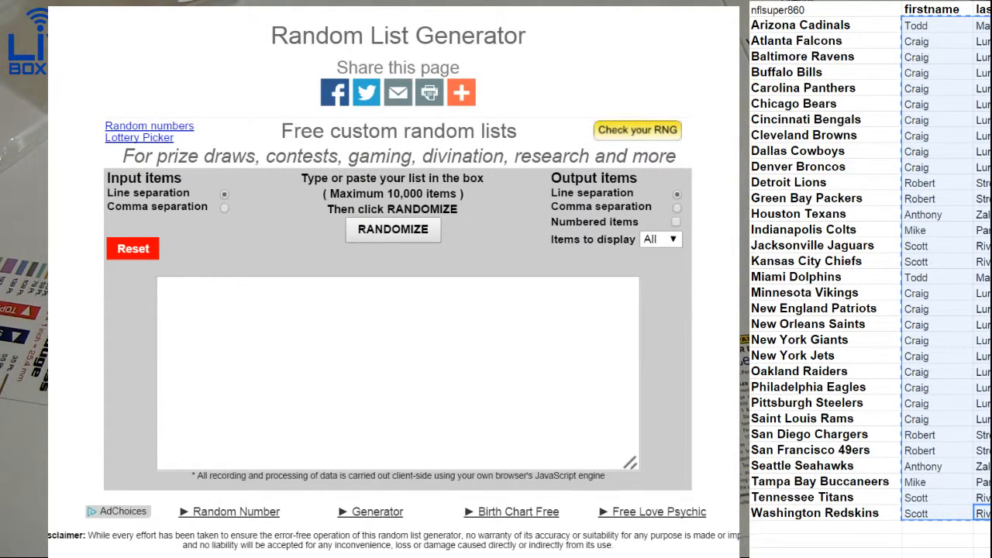
Randomize the card-break participant names, then reshuffle them into a new order.
left_click(392, 228)
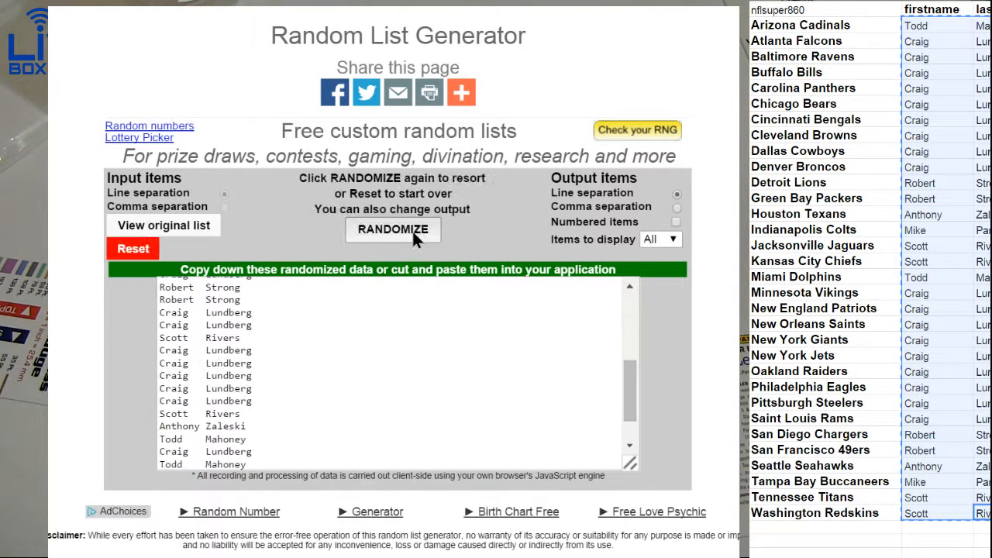
left_click(393, 229)
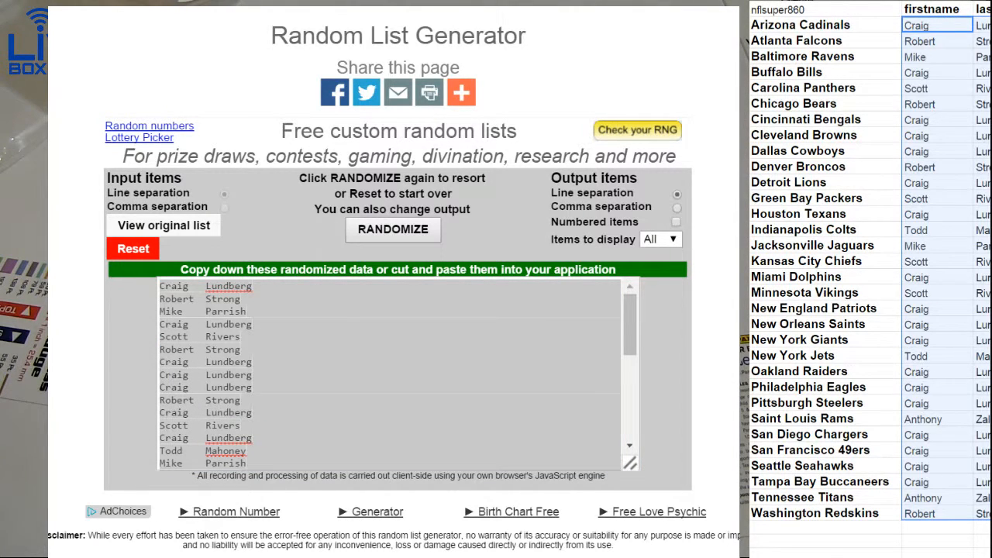
Reset the generator and reshuffle the participant names into a fresh random order.
left_click(133, 248)
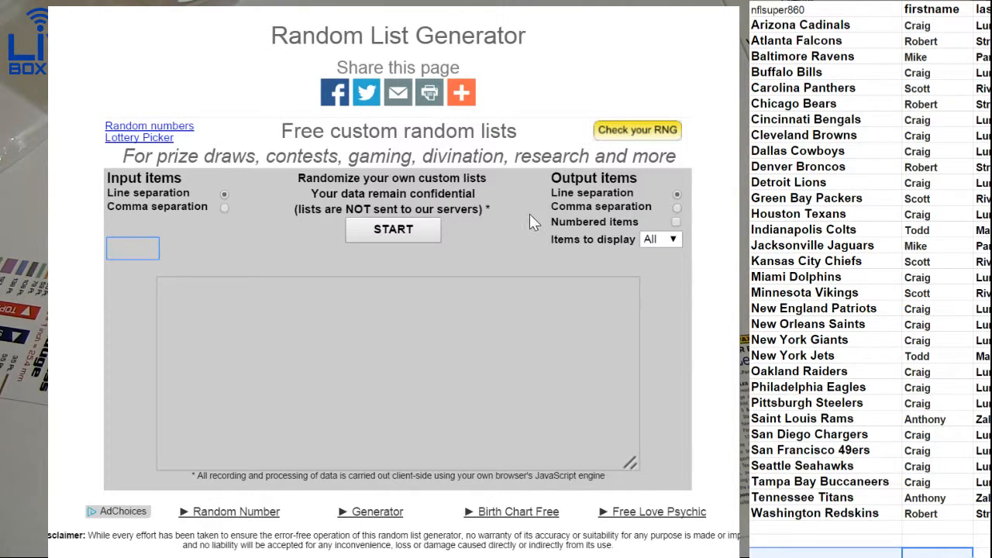
left_click(393, 229)
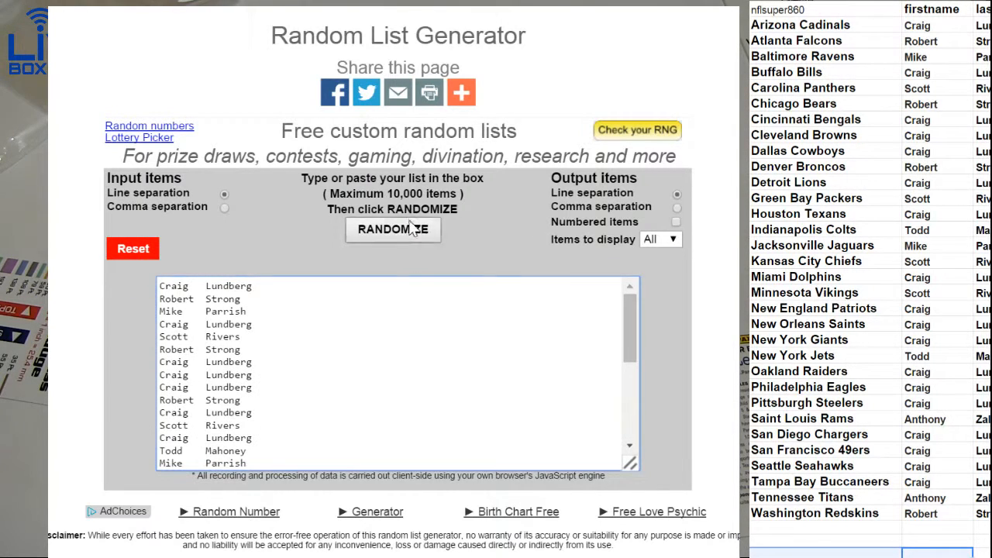
left_click(393, 229)
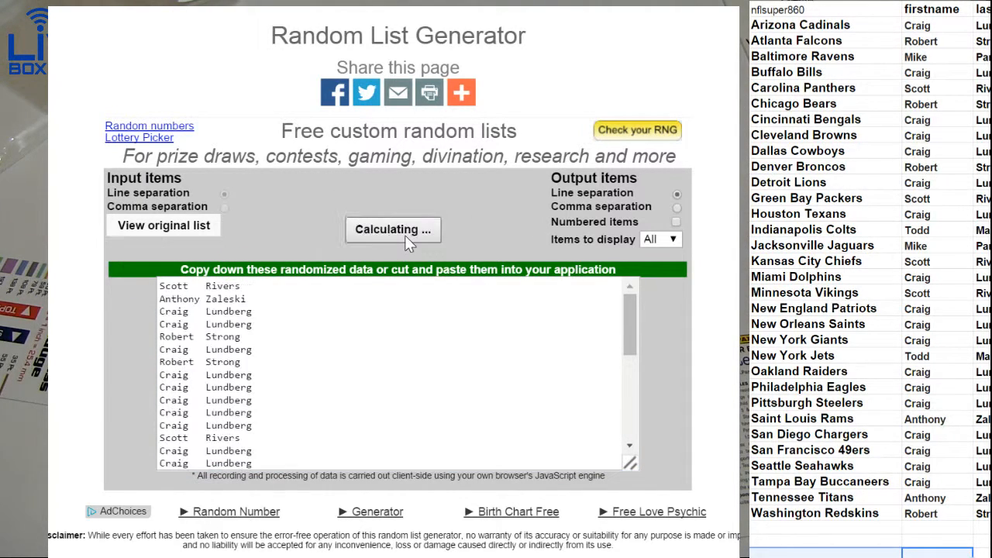
left_click(393, 229)
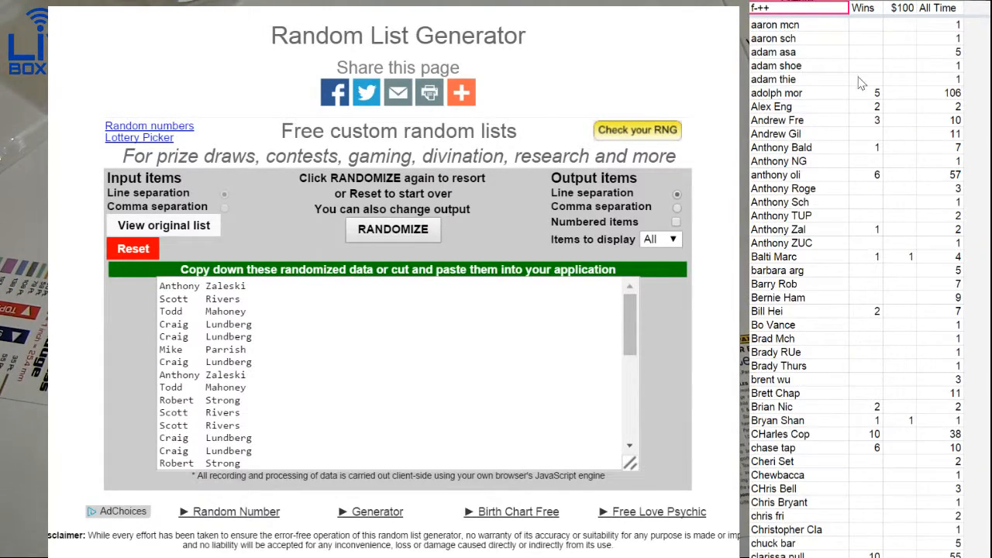
Start over with the eight box products and shuffle them twice.
left_click(867, 229)
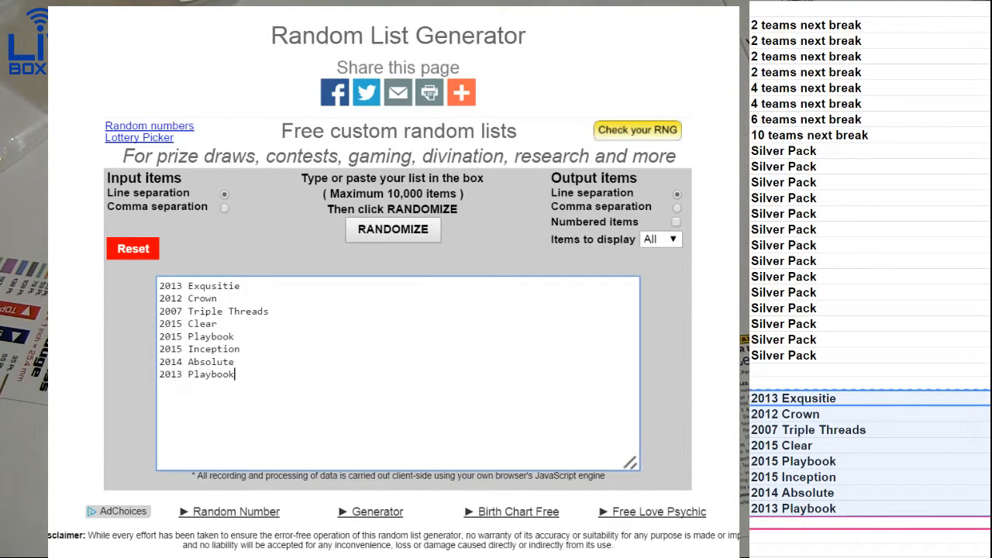
left_click(392, 229)
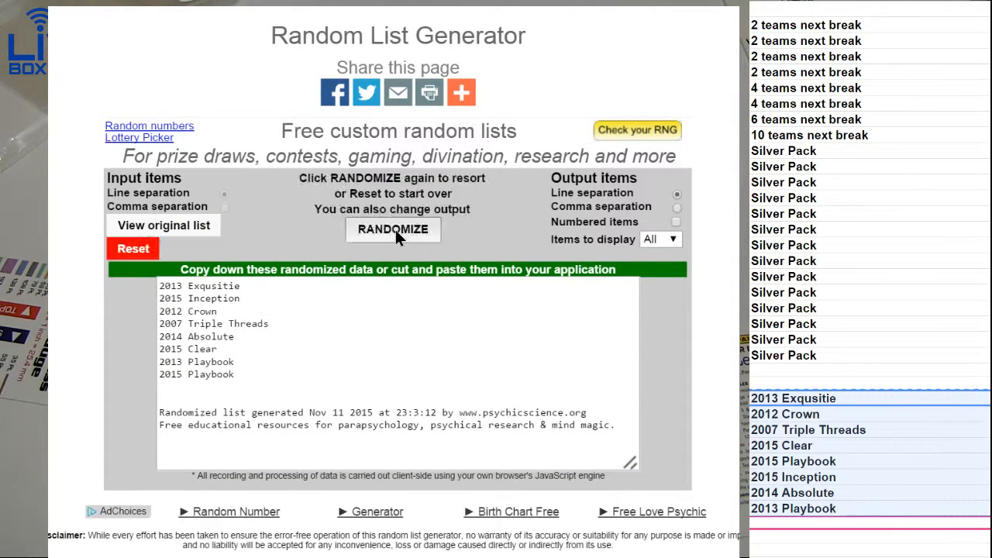
left_click(393, 229)
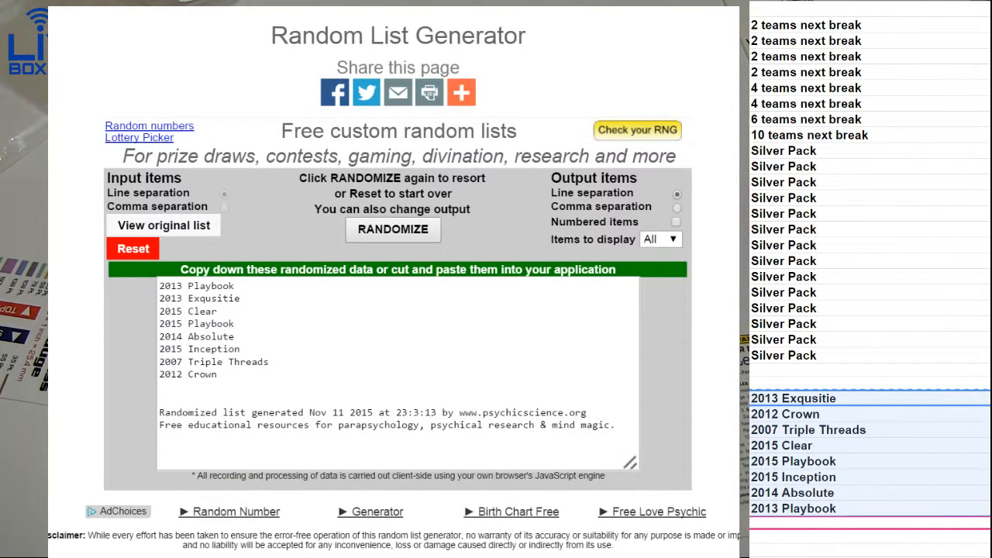